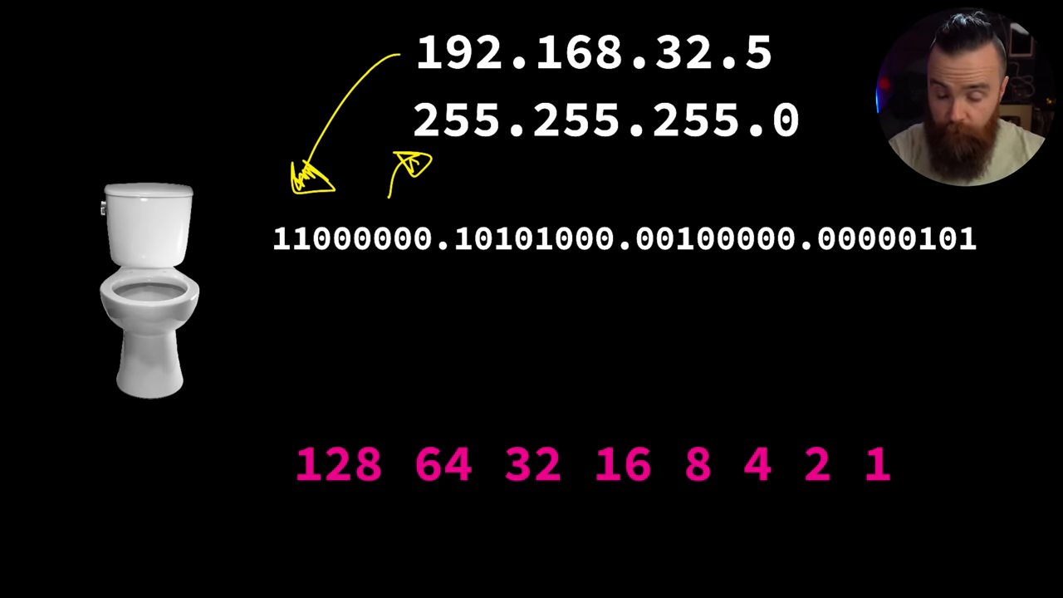
# Draw a yellow arrow pointing at the subnet mask 255.255.255.0 on the slide
pyautogui.moveTo(308, 385); pyautogui.dragTo(379, 386)
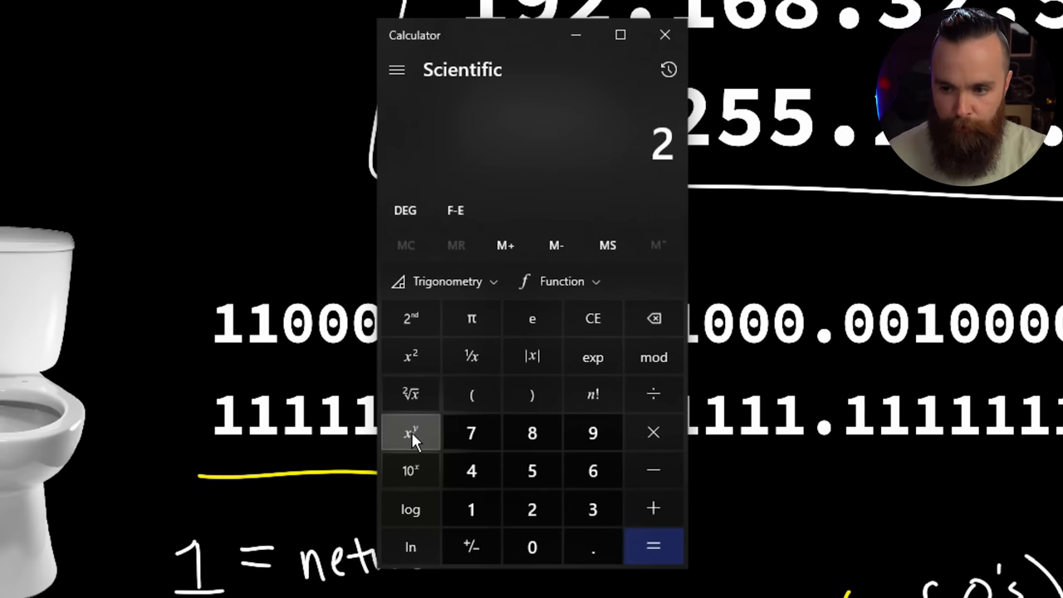
# Compute 2^8 = 256 host addresses with the x^y function
pyautogui.click(408, 432)
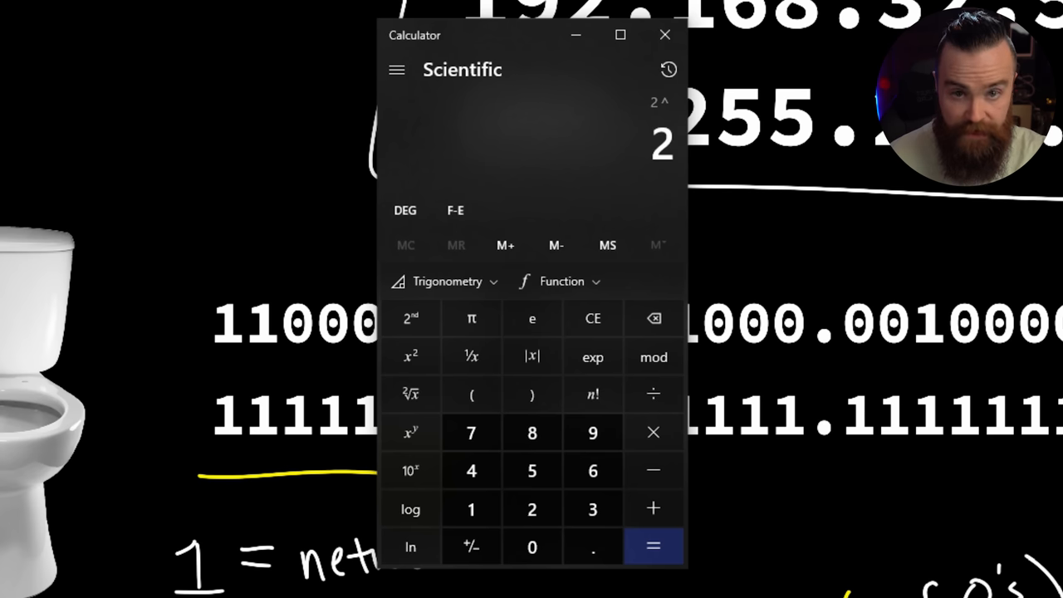
pyautogui.click(653, 545)
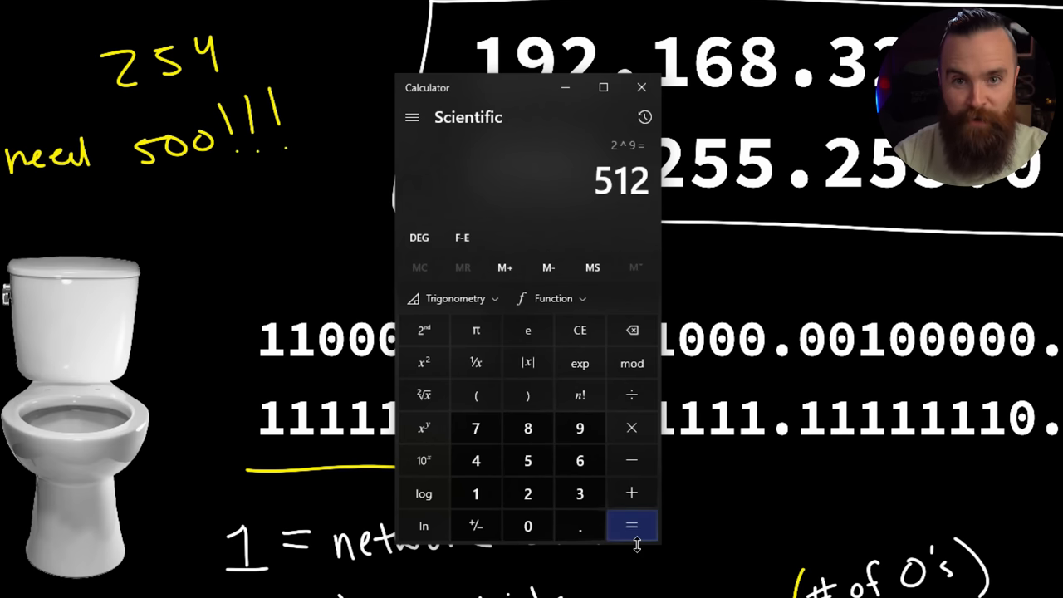
# Evaluate 2^9 to get 512 host addresses
pyautogui.click(641, 86)
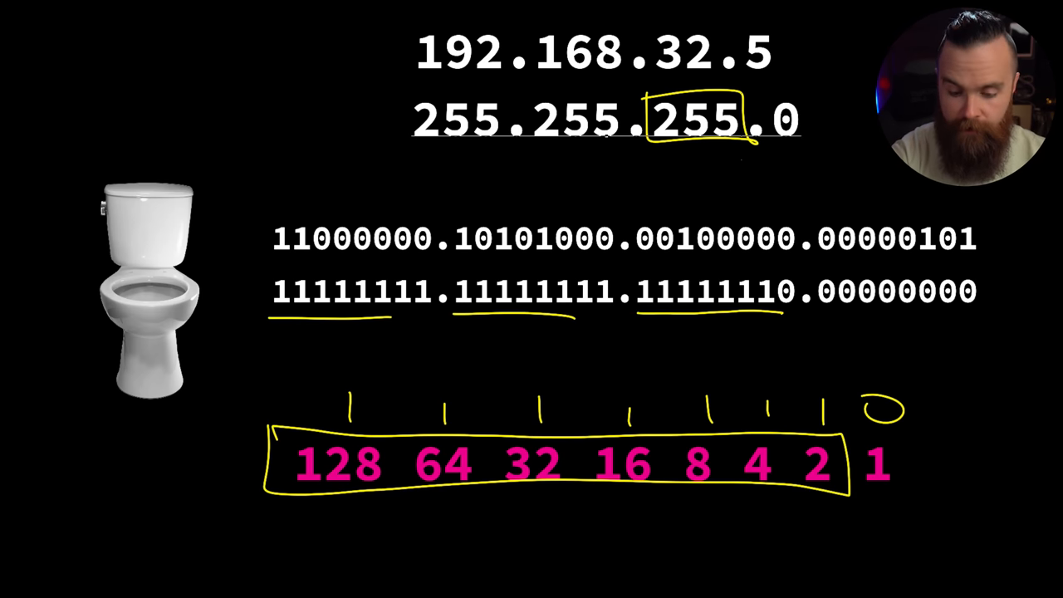